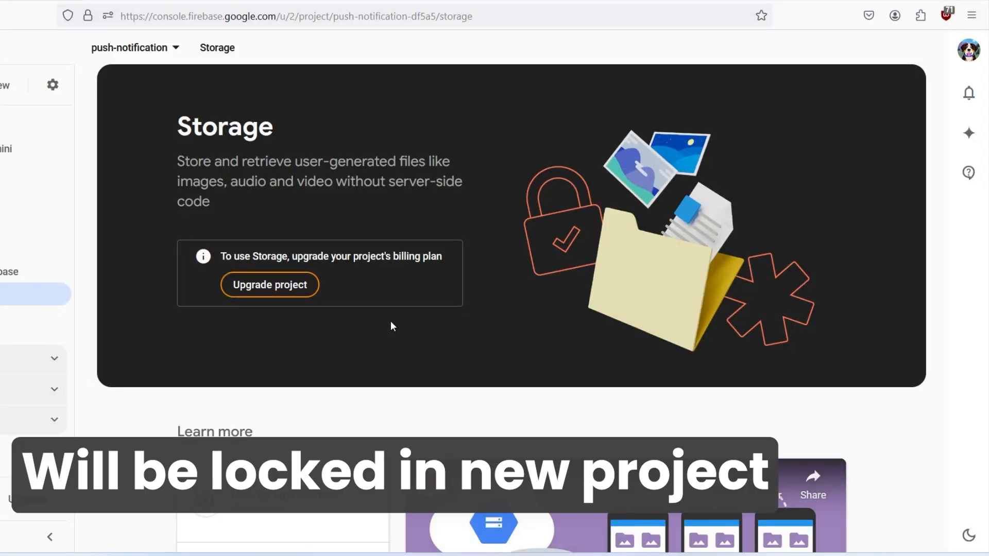
# - Expand the Cloud Storage pricing-plan notice to show the October 2024 and October 2025 Blaze requirements
pyautogui.click(134, 47)
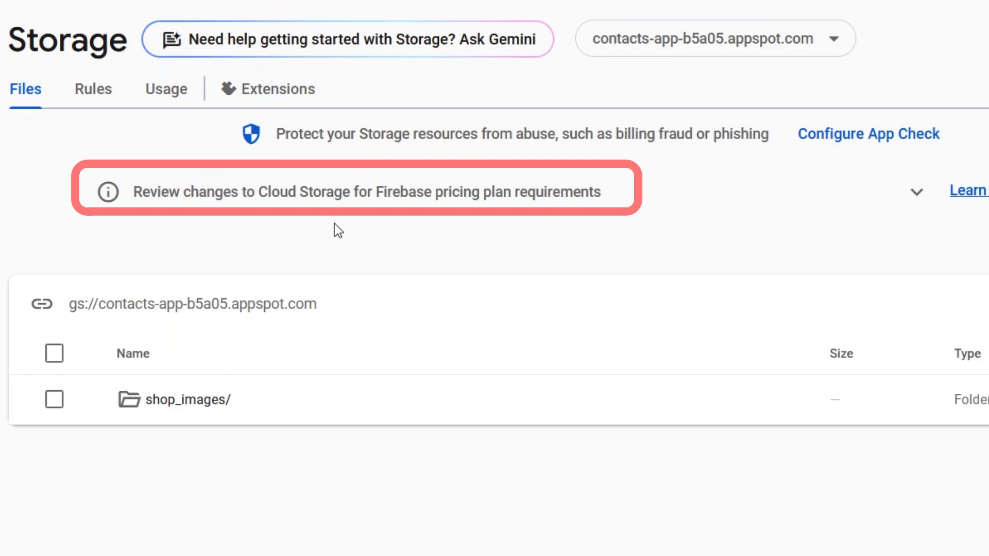
pyautogui.moveTo(450, 223)
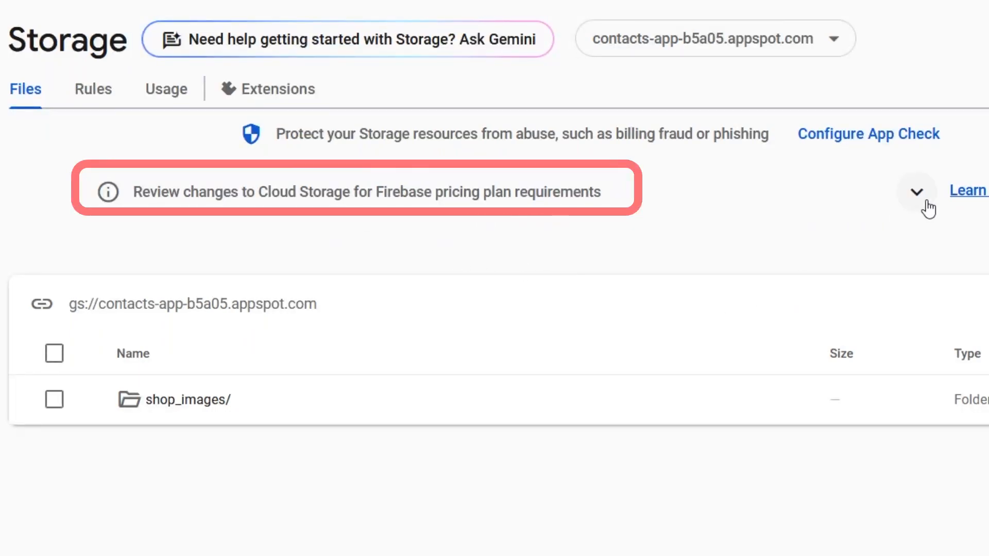
pyautogui.click(917, 191)
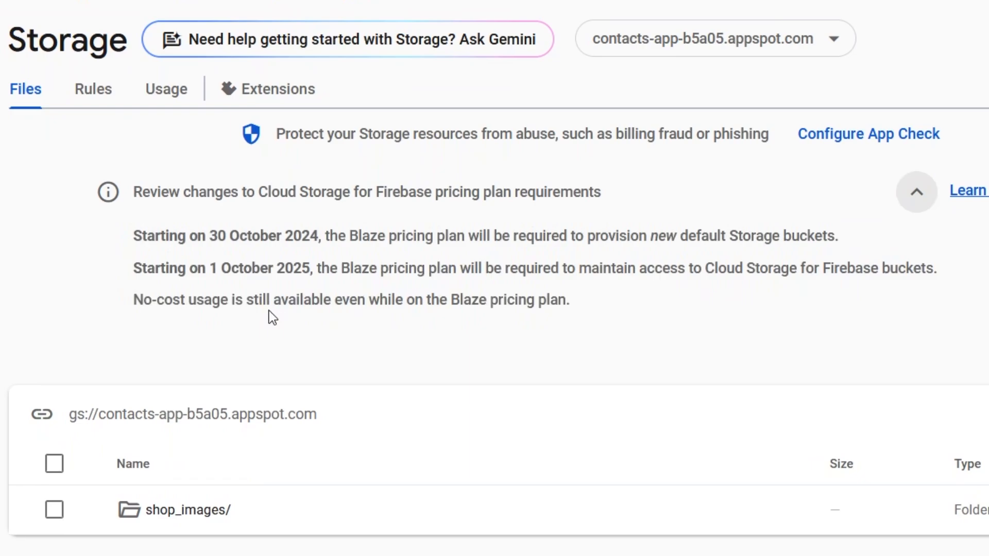
pyautogui.moveTo(446, 268)
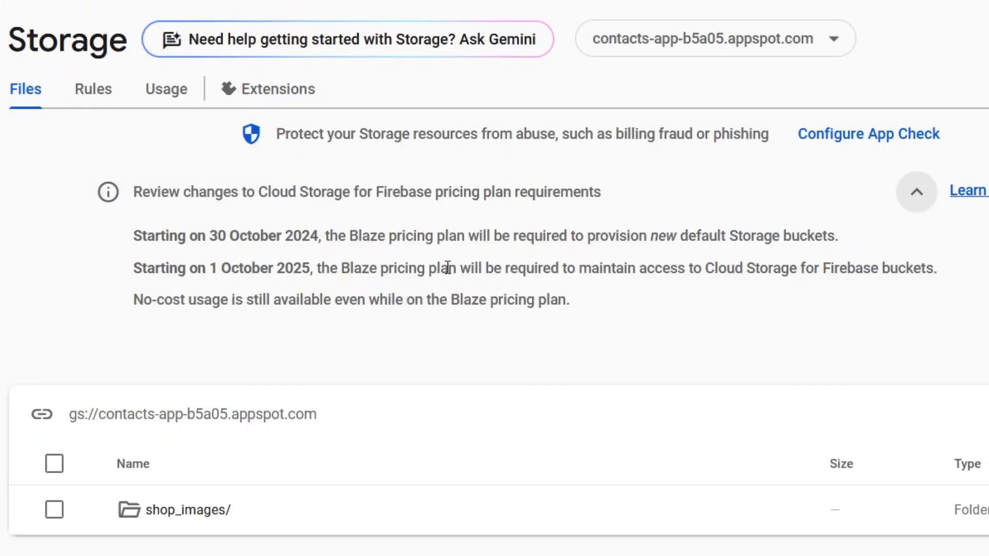
pyautogui.moveTo(672, 261)
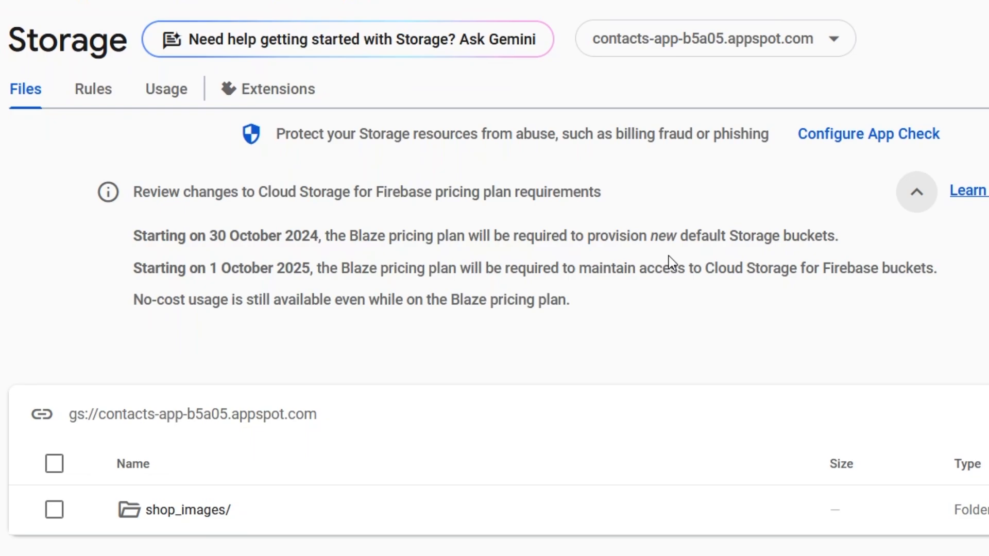
pyautogui.moveTo(249, 290)
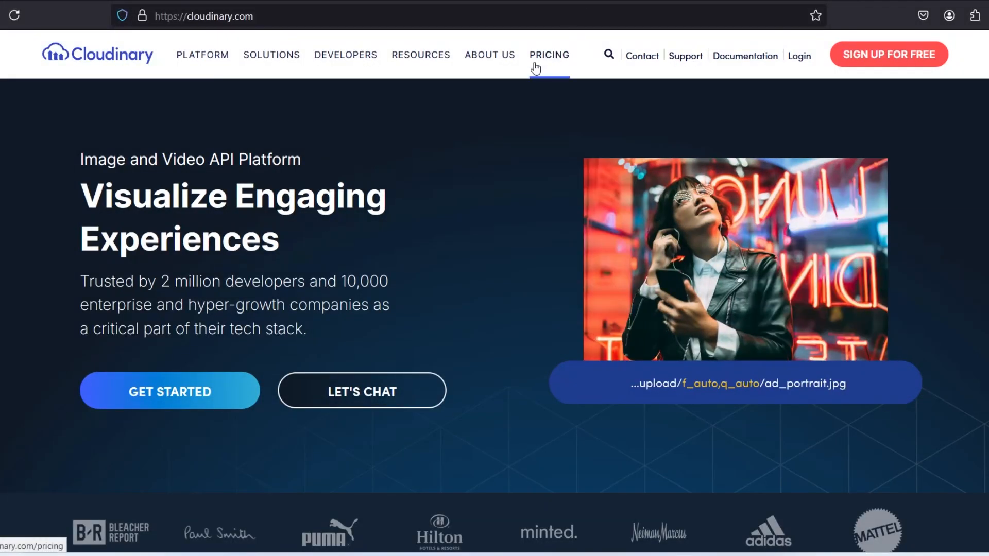
# - View Cloudinary's plans, showing the Free plan's 25 monthly credits (25k transformations, 25GB storage or bandwidth)
pyautogui.click(549, 54)
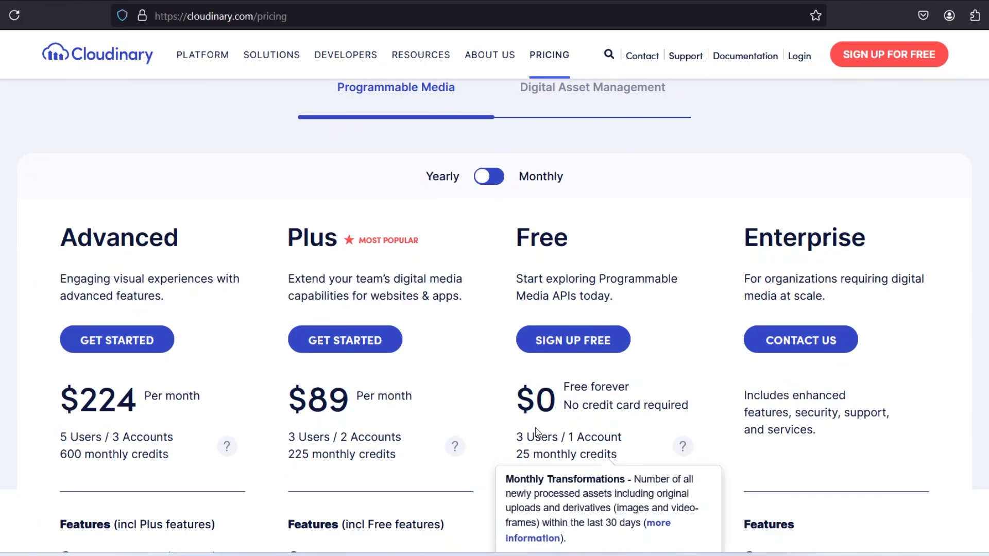
pyautogui.moveTo(772, 496)
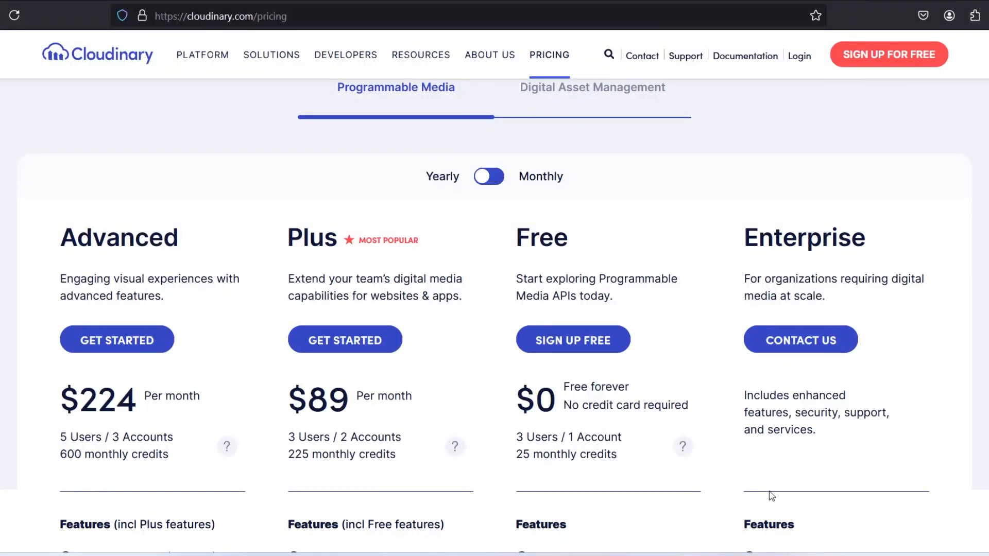
pyautogui.scroll(-3)
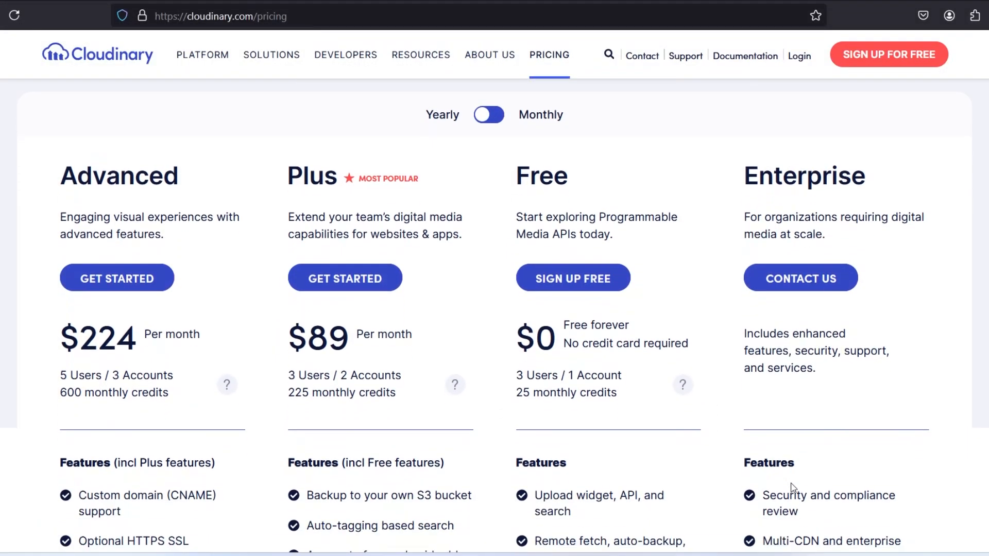
pyautogui.scroll(-3)
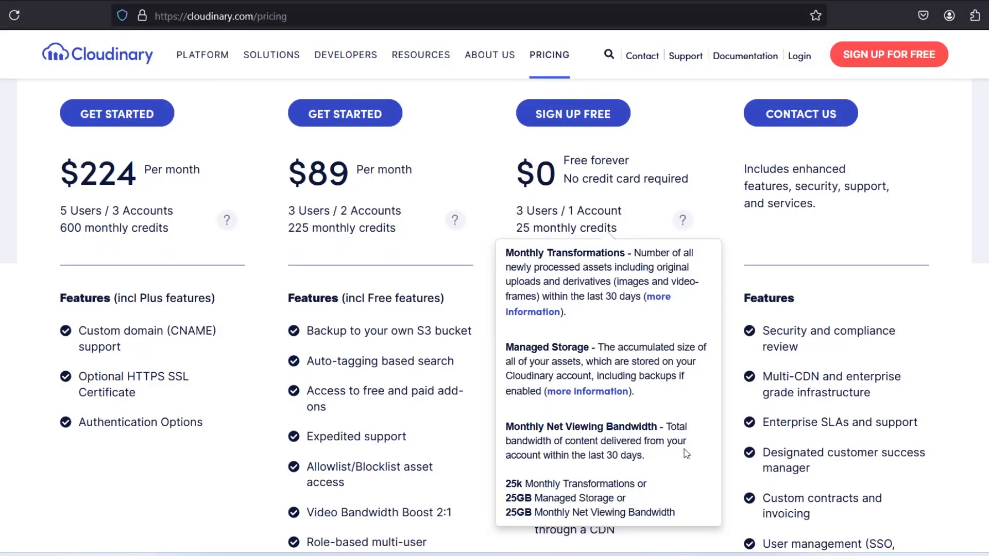
pyautogui.moveTo(704, 451)
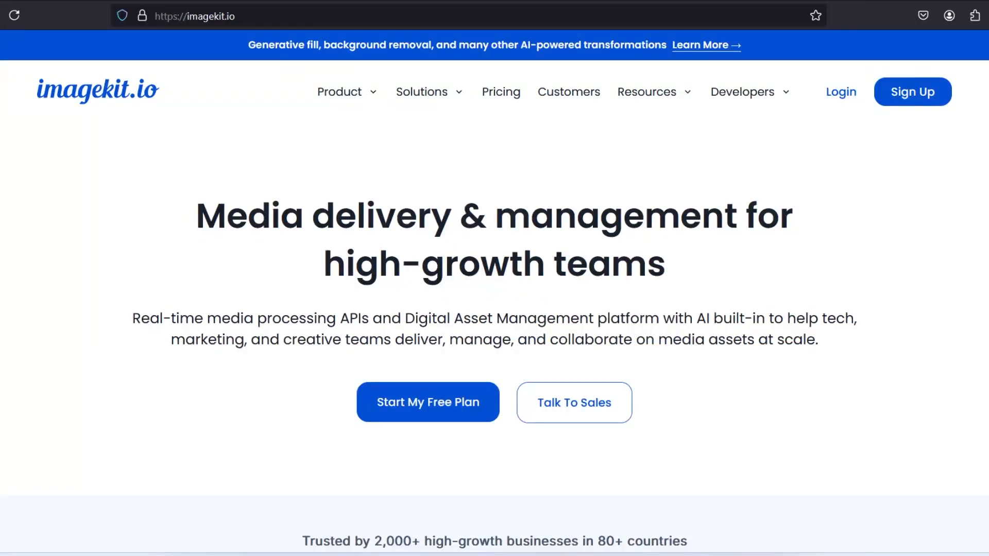
# - View ImageKit's plans: Forever free with 25GB bandwidth, 5GB DAM storage, 500 video units, 3 users
pyautogui.click(501, 92)
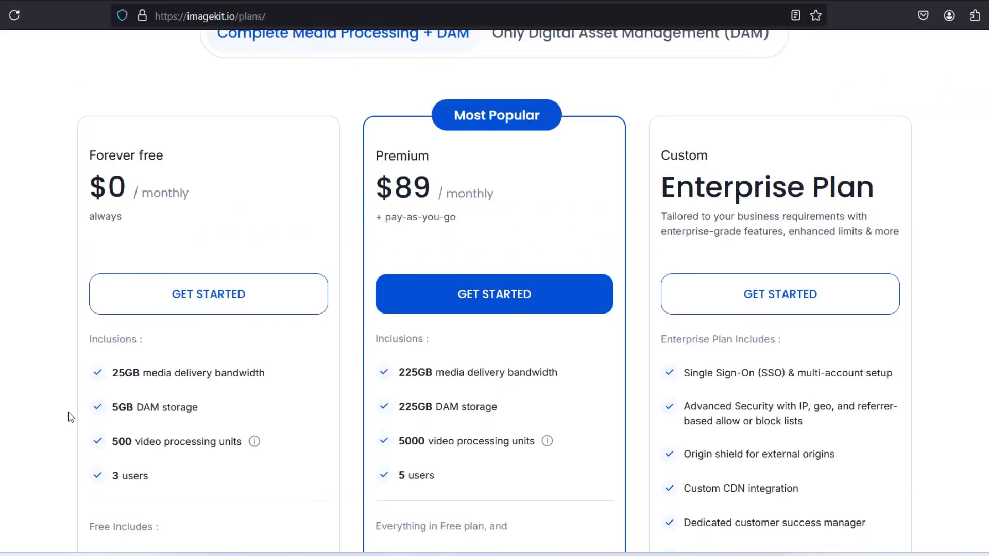
pyautogui.moveTo(193, 418)
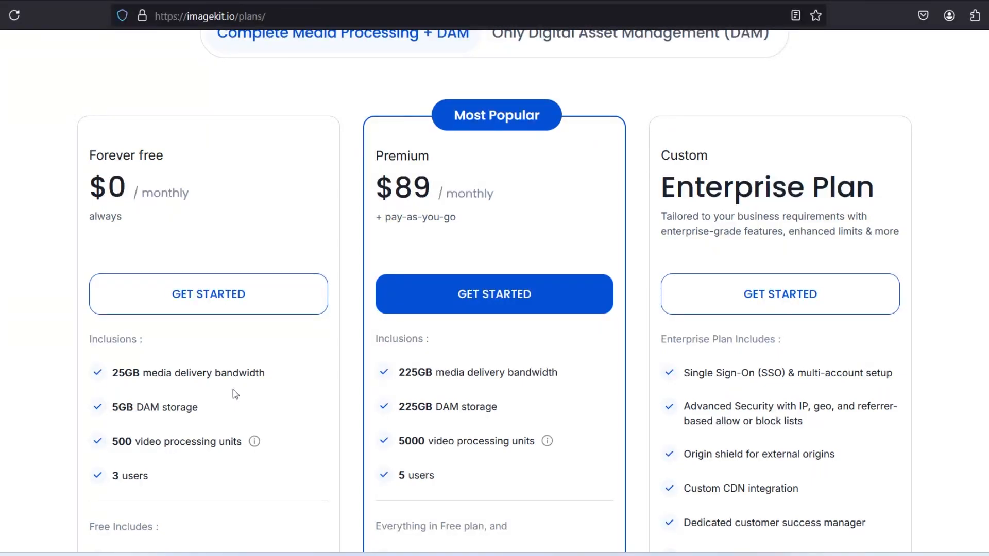
pyautogui.scroll(-3)
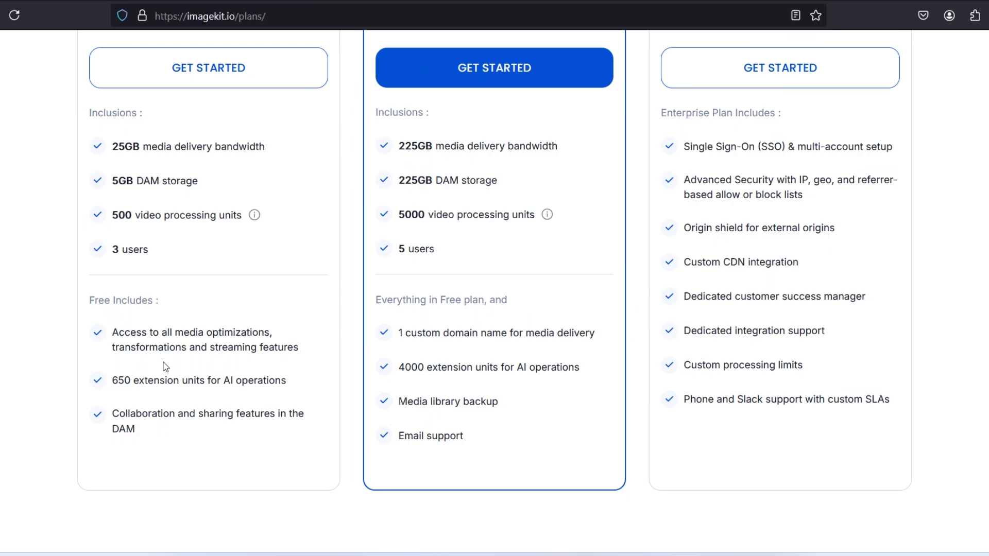
pyautogui.moveTo(173, 250)
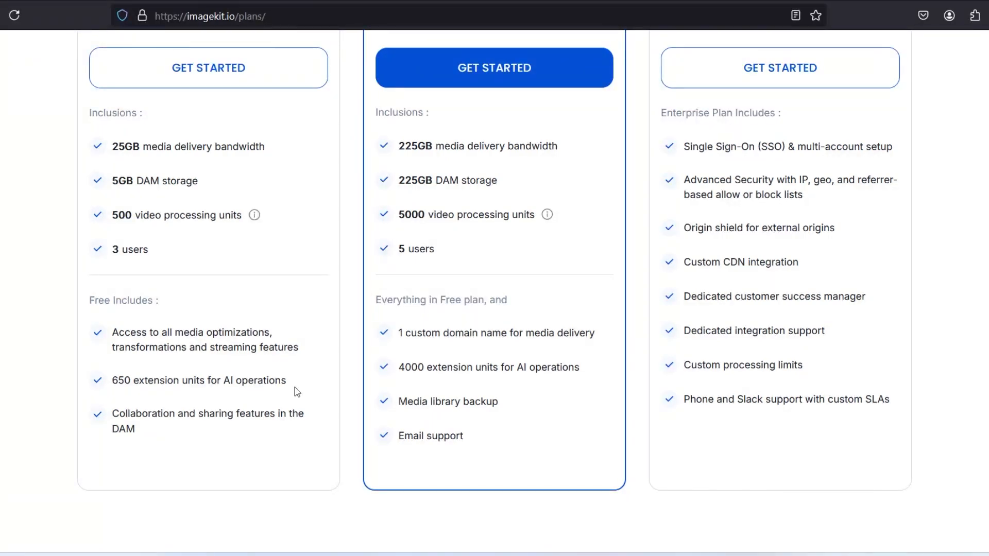
pyautogui.scroll(3)
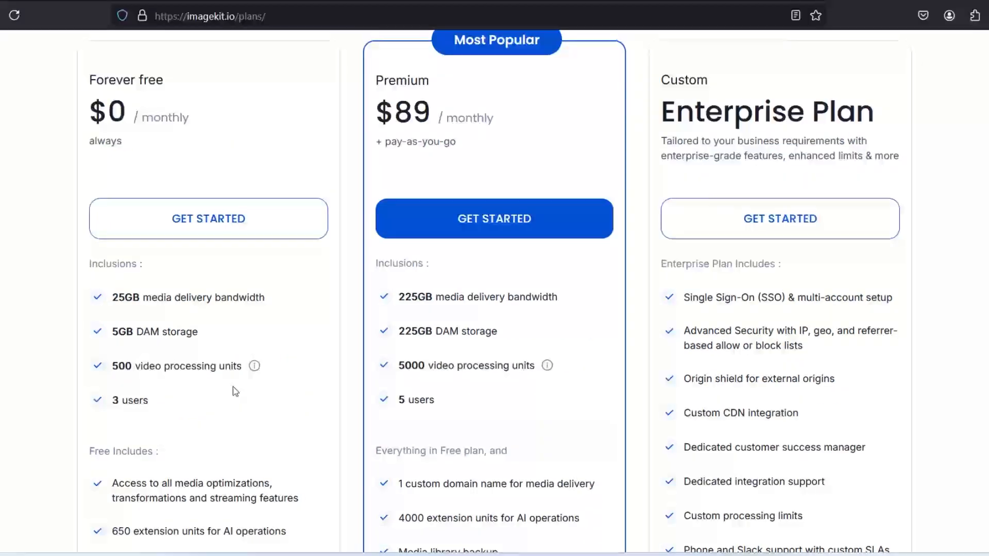
pyautogui.moveTo(309, 391)
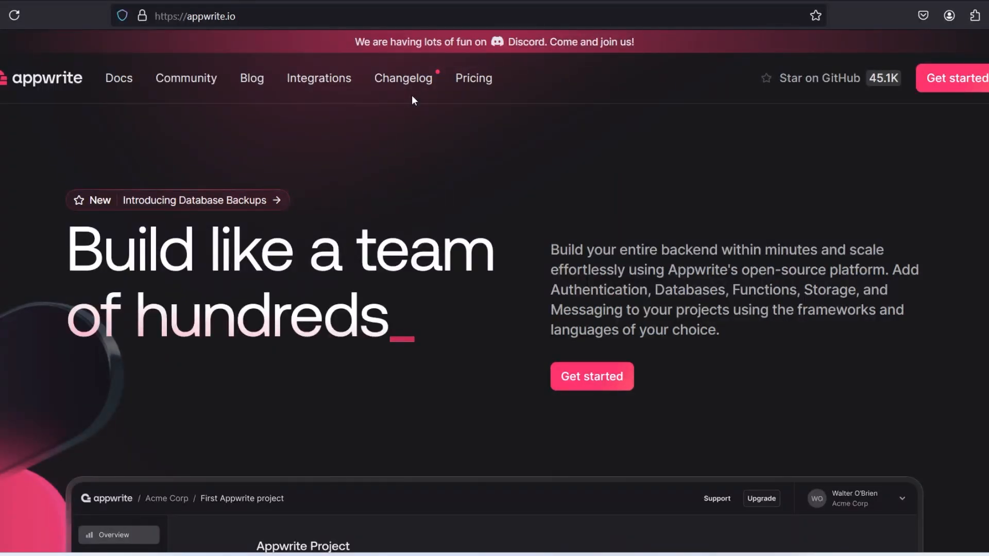
# - View Appwrite's plans: Free tier with 10GB bandwidth, 2GB storage and 750K executions
pyautogui.click(473, 78)
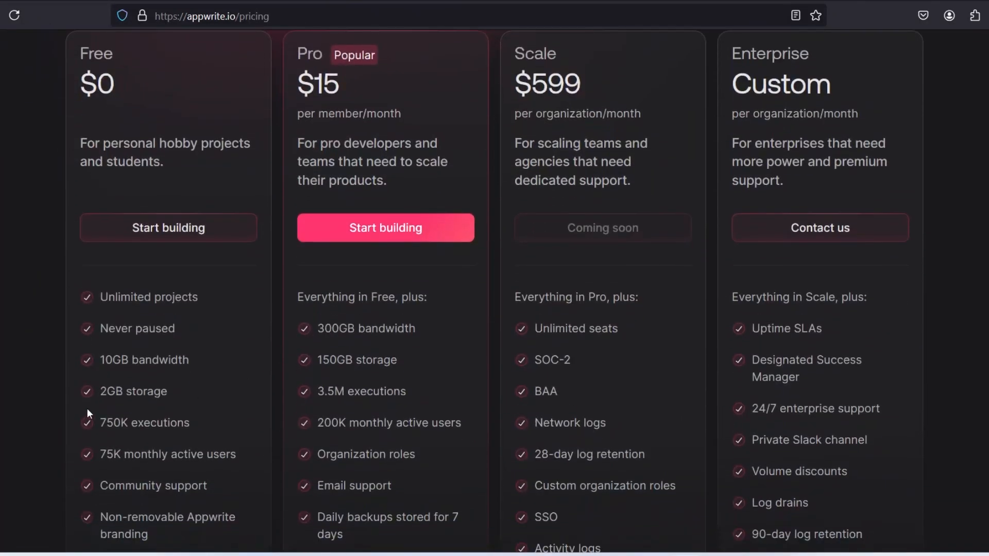
pyautogui.moveTo(185, 387)
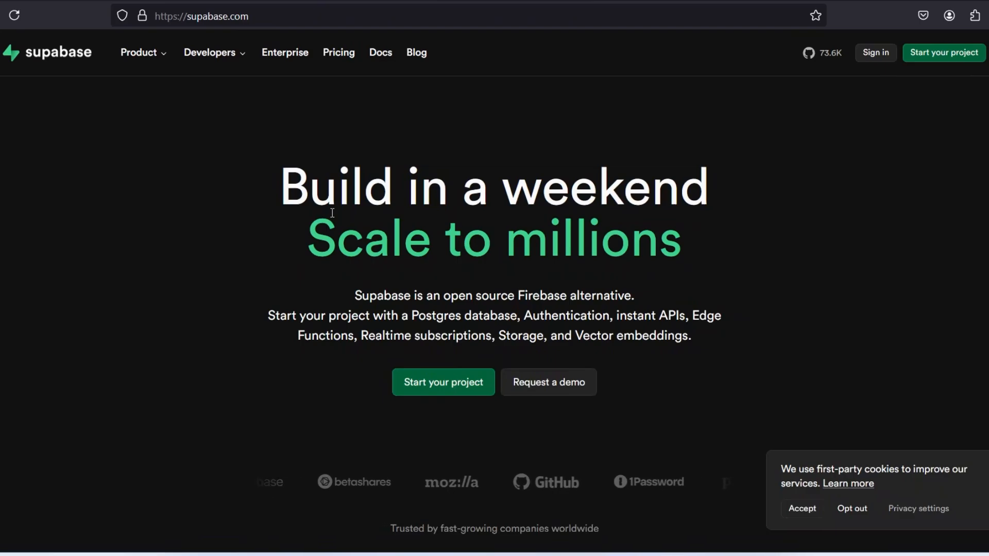
pyautogui.moveTo(338, 52)
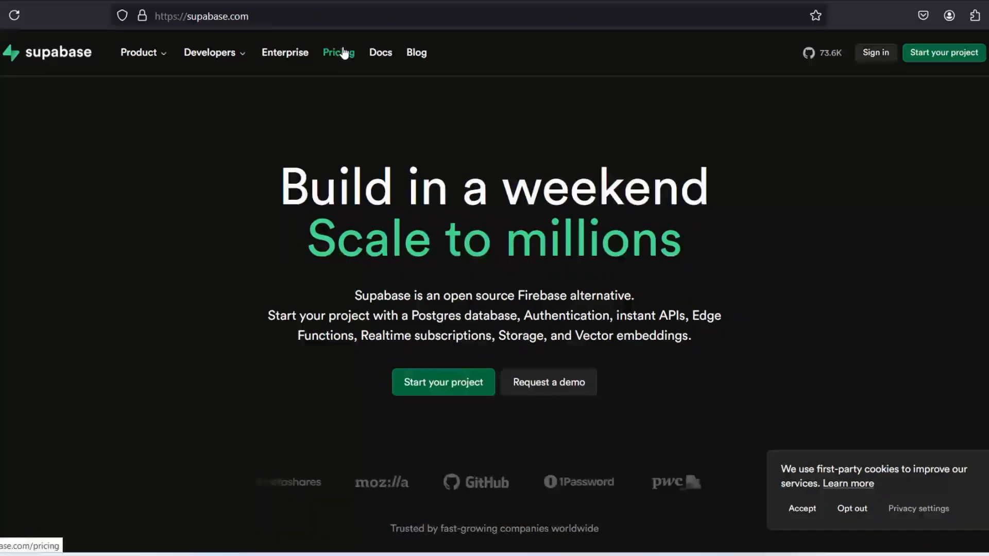
# - View Supabase's plans: Free tier with 500 MB database, 5 GB bandwidth and 1 GB storage
pyautogui.click(337, 53)
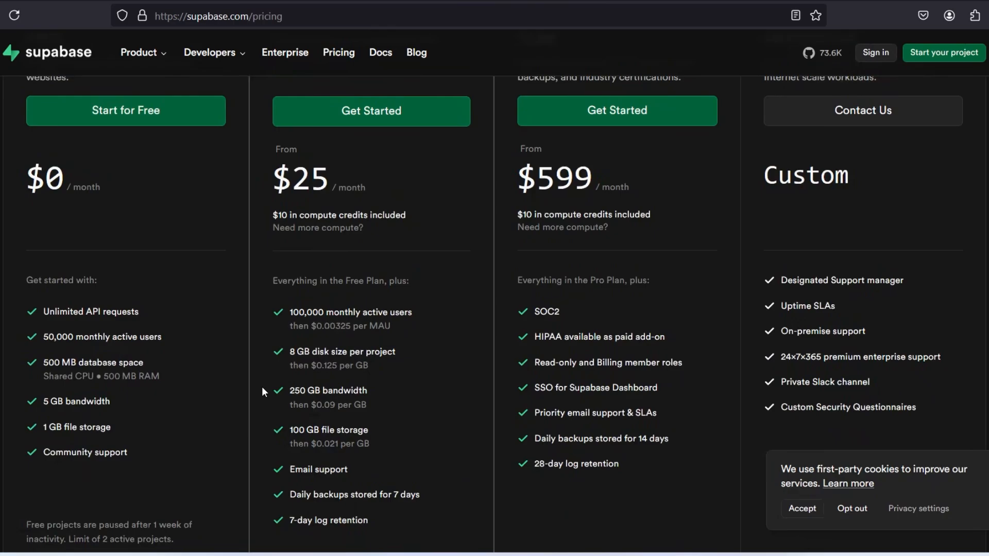
pyautogui.moveTo(125, 440)
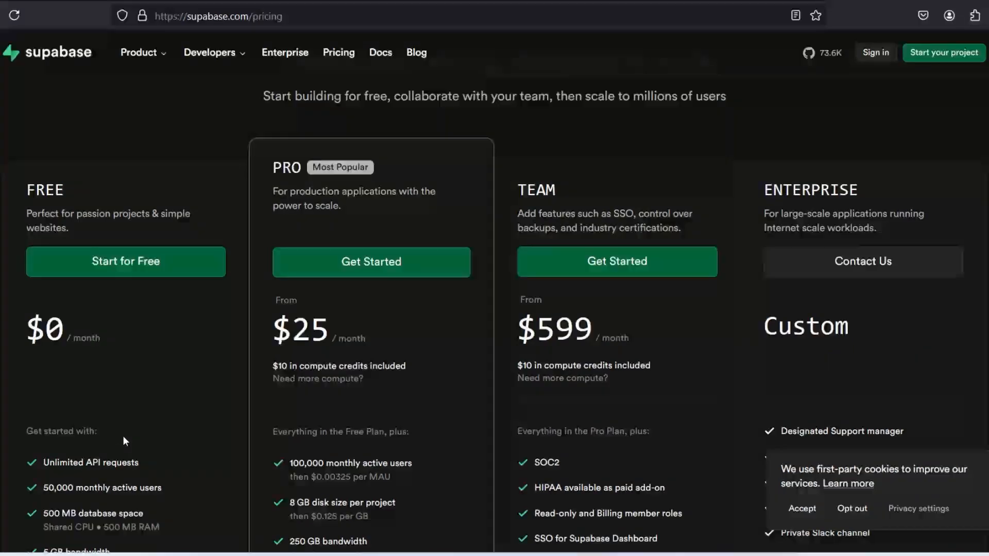
pyautogui.scroll(-3)
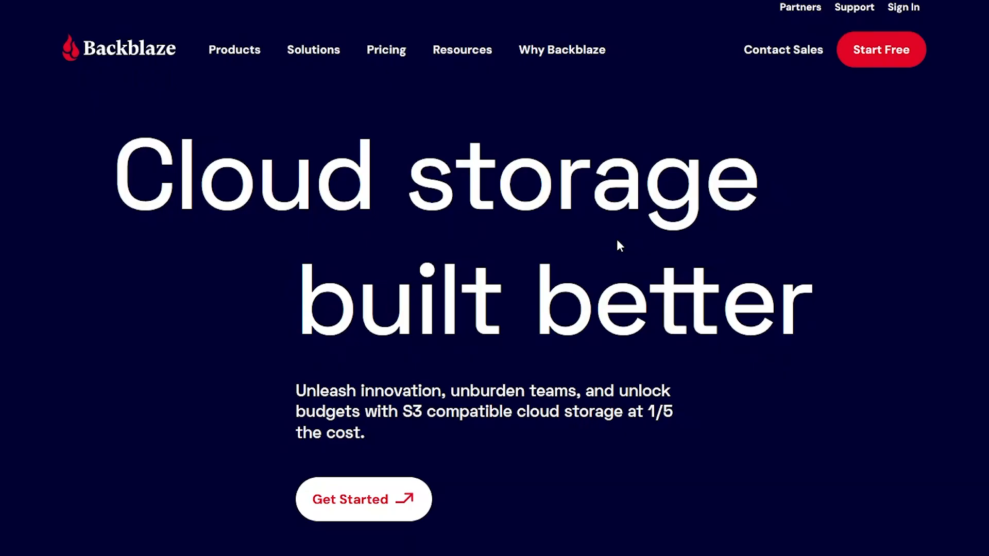
# - Compare Backblaze B2 at $6/TB/month with Amazon S3 Standard at $0.023/GB in US East (N. Virginia)
pyautogui.scroll(-3)
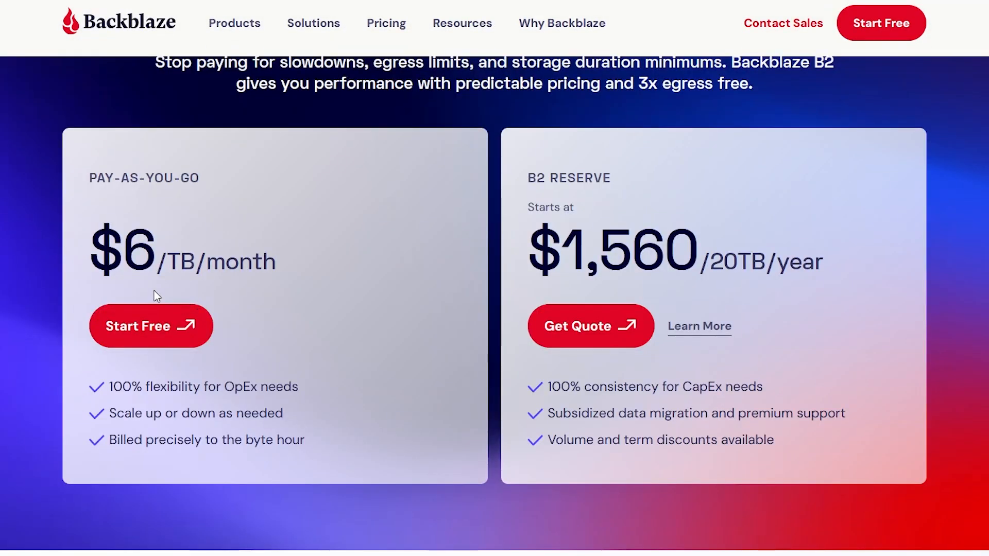
pyautogui.click(679, 14)
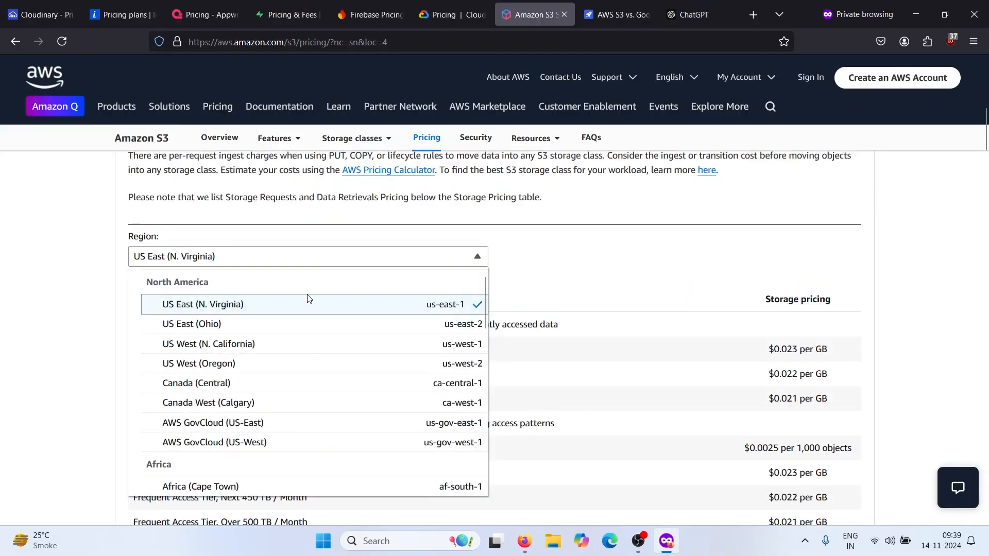
pyautogui.click(202, 304)
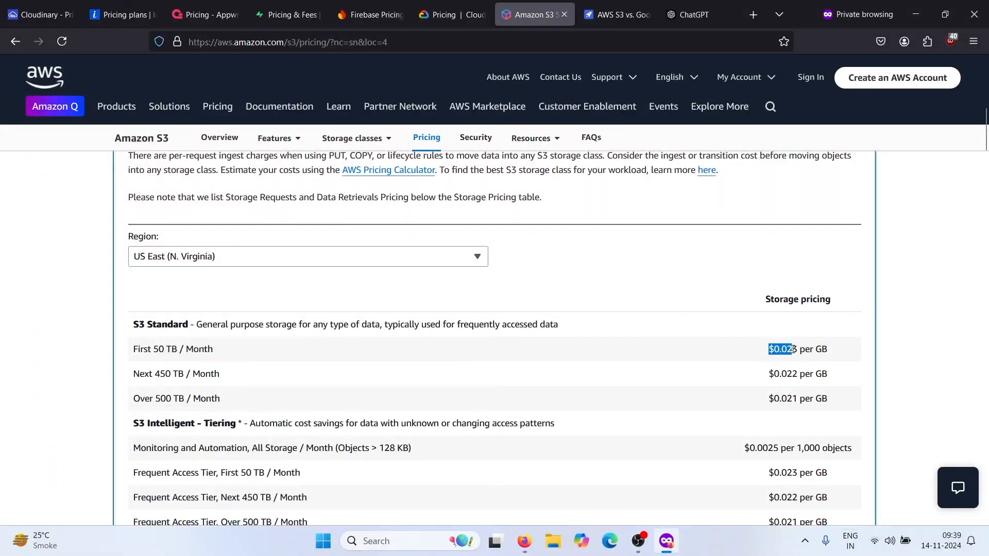
# - View Azure Blob Storage's pay-as-you-go per-GB prices
pyautogui.click(690, 13)
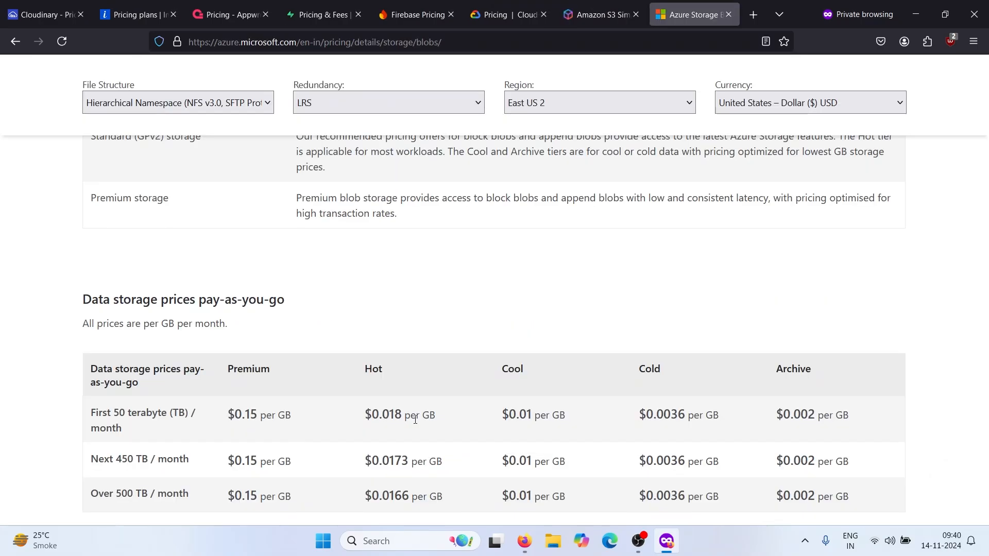
pyautogui.scroll(-3)
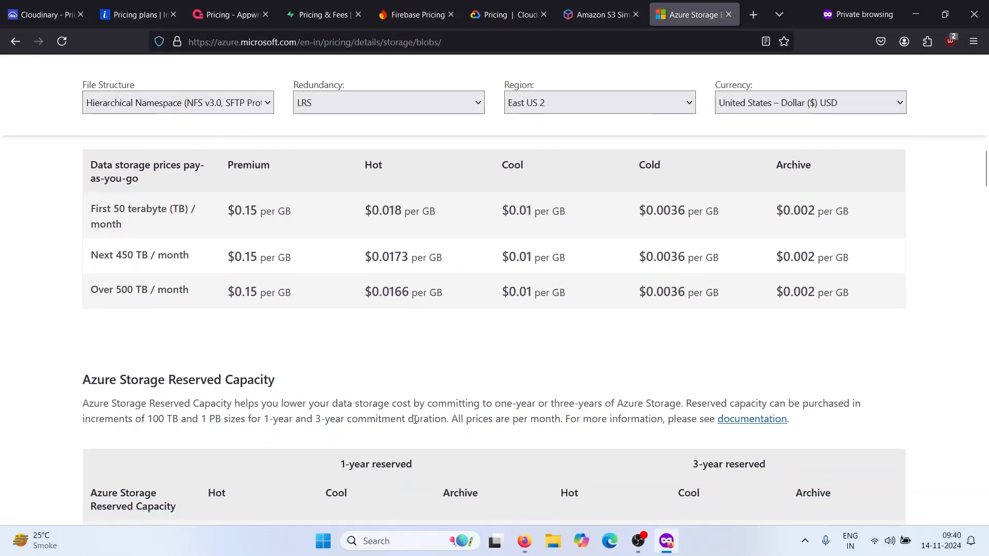